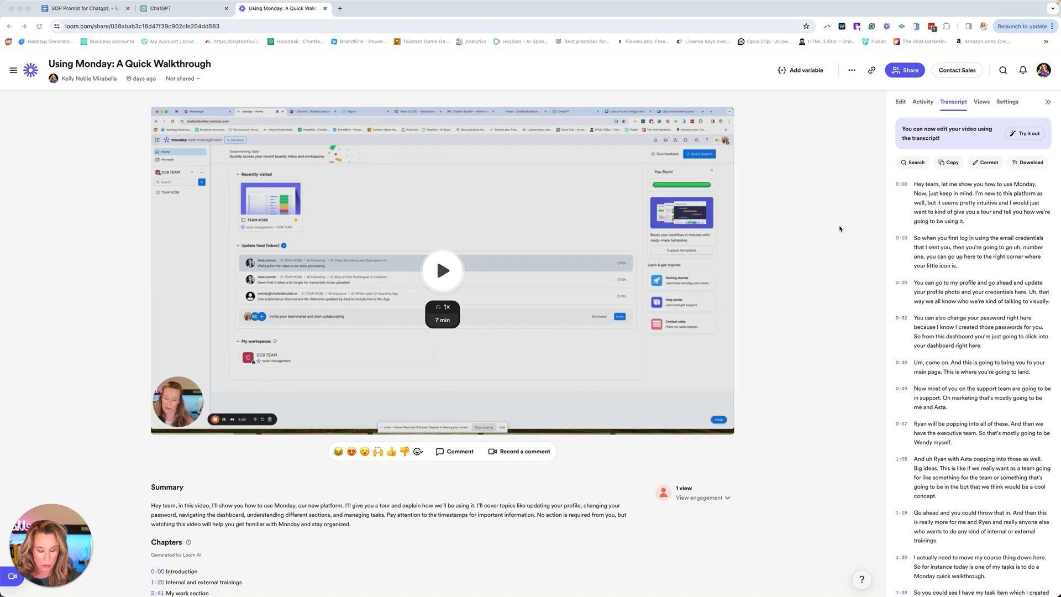
{"action": "mouse_move", "coordinate": [899, 123]}
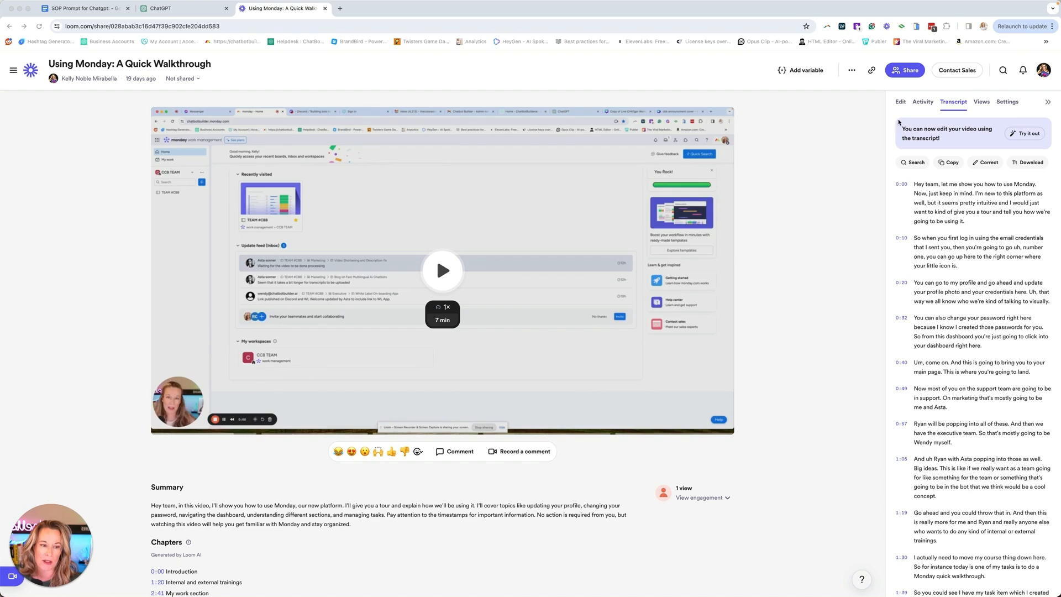
{"action": "mouse_move", "coordinate": [860, 219]}
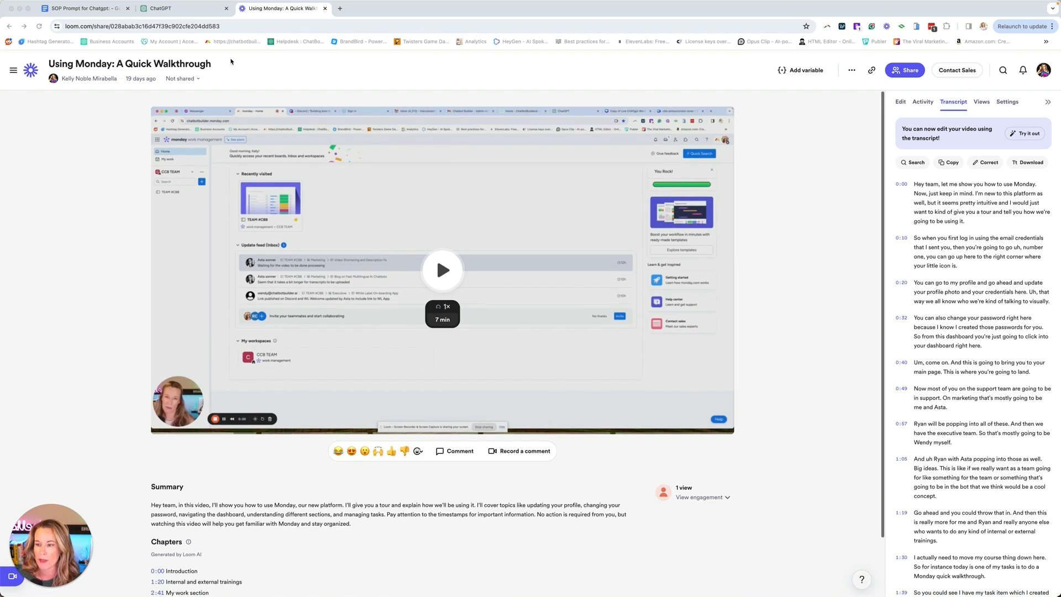
Select the SOP prompt and template text in the Google Docs prompt document for copying
{"action": "left_click", "coordinate": [84, 8]}
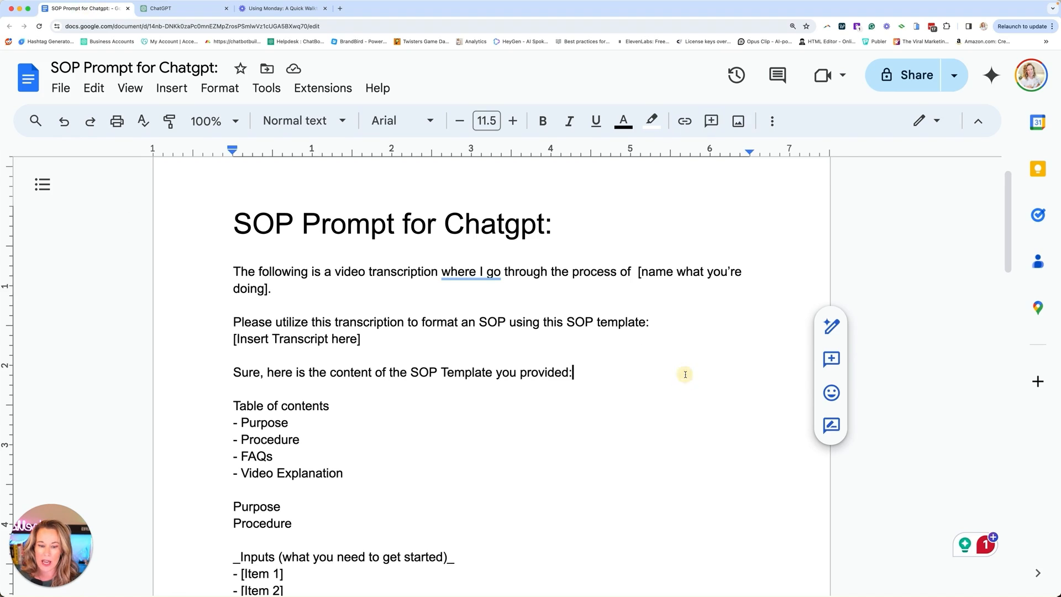
{"action": "left_click", "coordinate": [234, 271]}
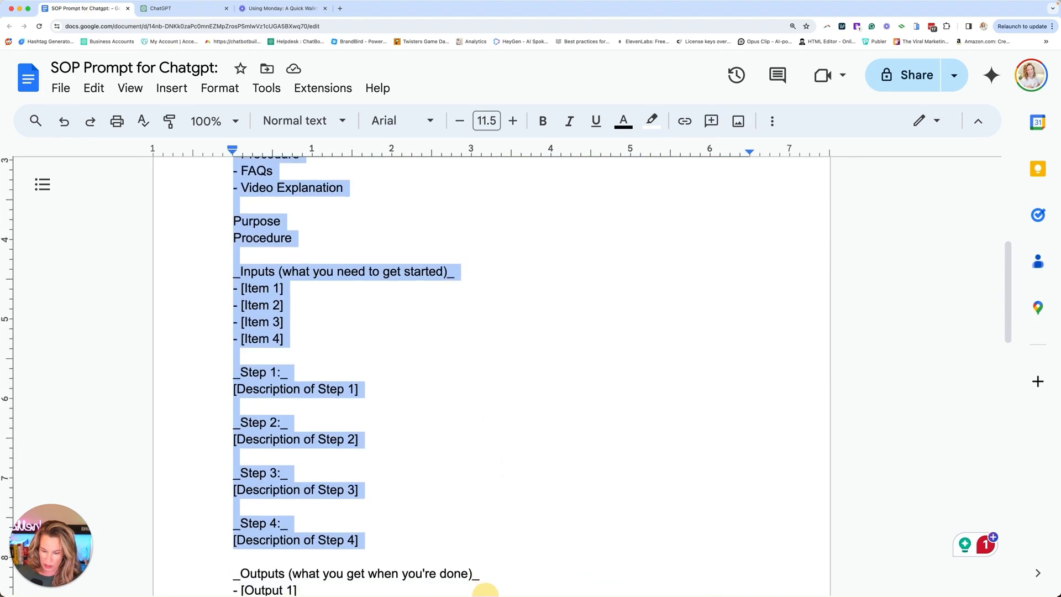
{"action": "scroll", "scroll_direction": "down", "scroll_amount": 3}
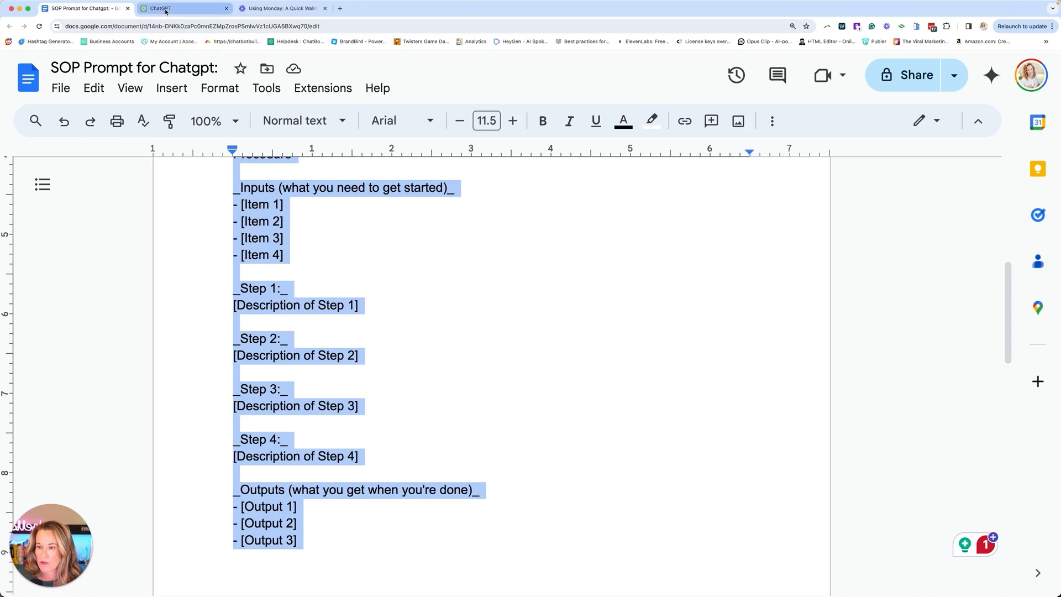
Paste the prompt into ChatGPT and name the process 'Using Monday for our task management'
{"action": "left_click", "coordinate": [183, 8]}
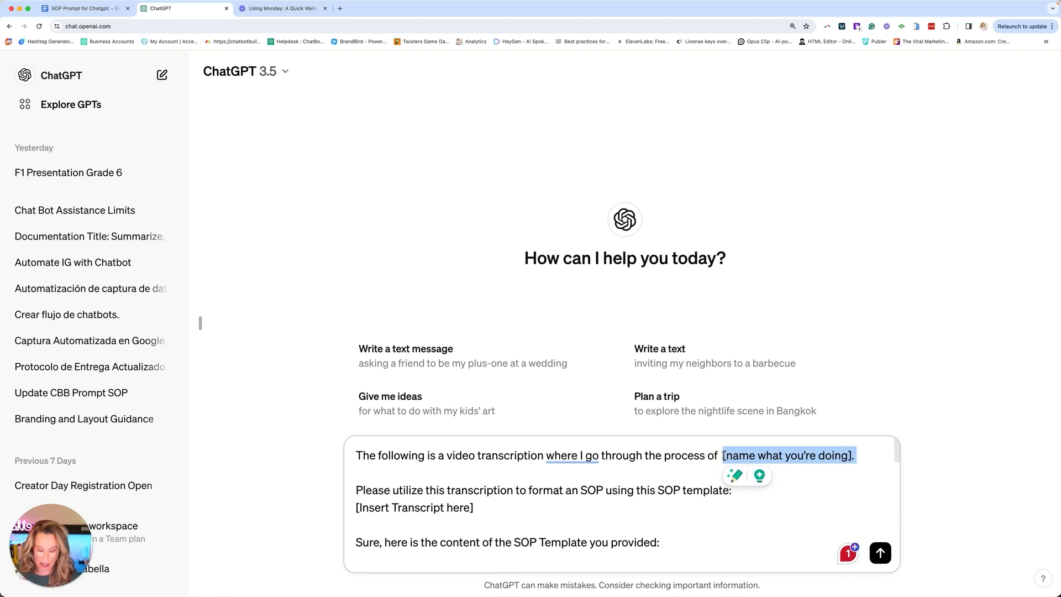
{"action": "type", "text": "Using Mon"}
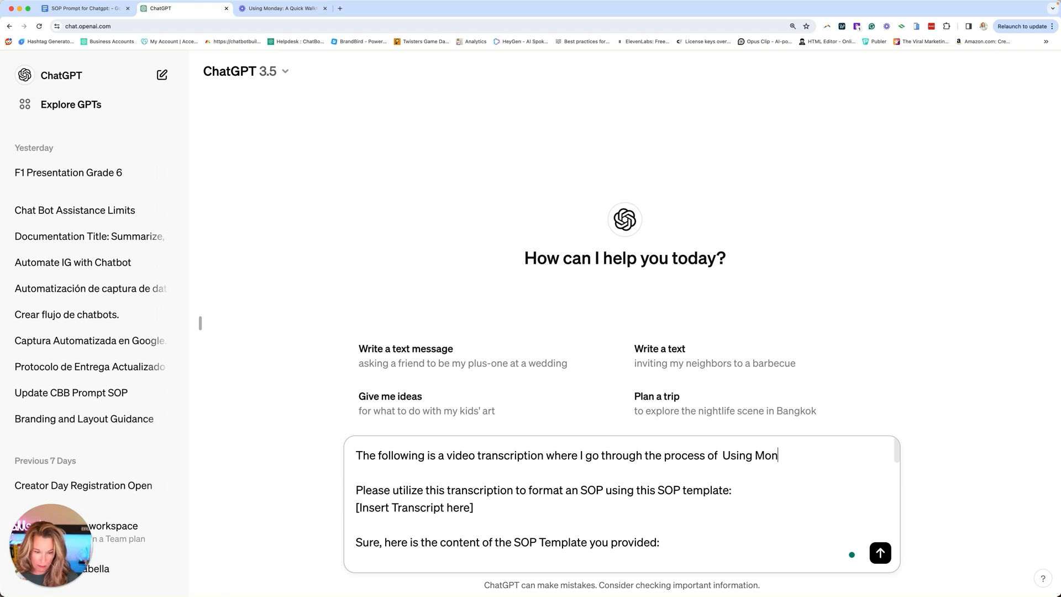
{"action": "type", "text": "day for our t"}
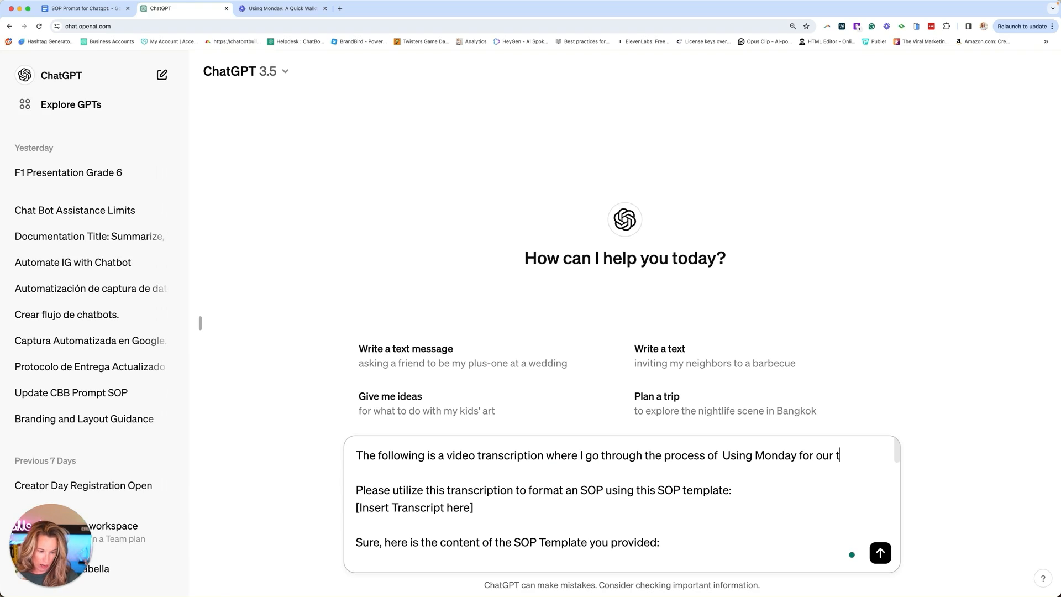
{"action": "type", "text": "ask management"}
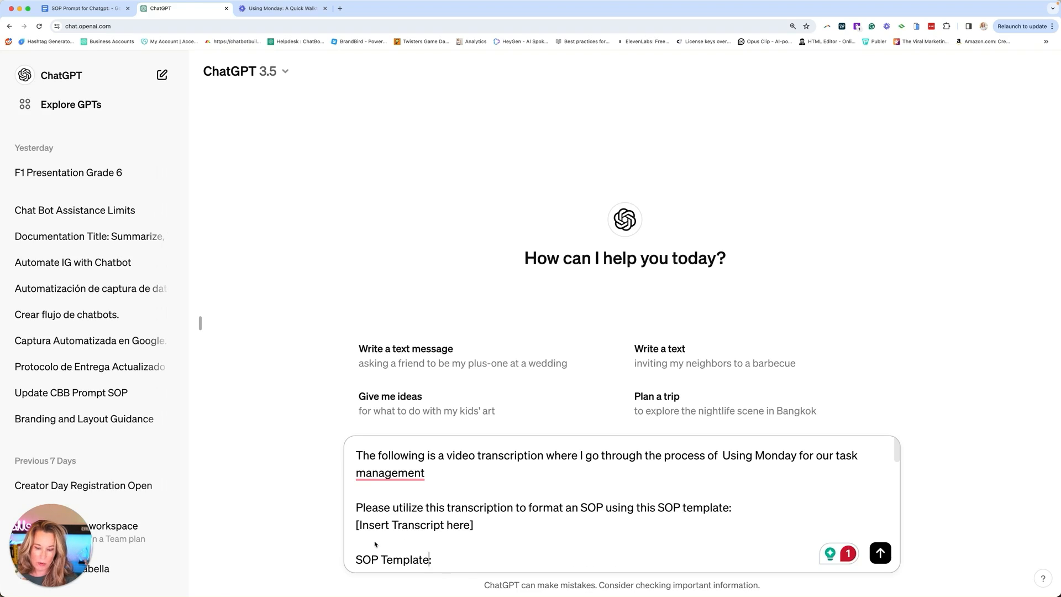
{"action": "mouse_move", "coordinate": [461, 539]}
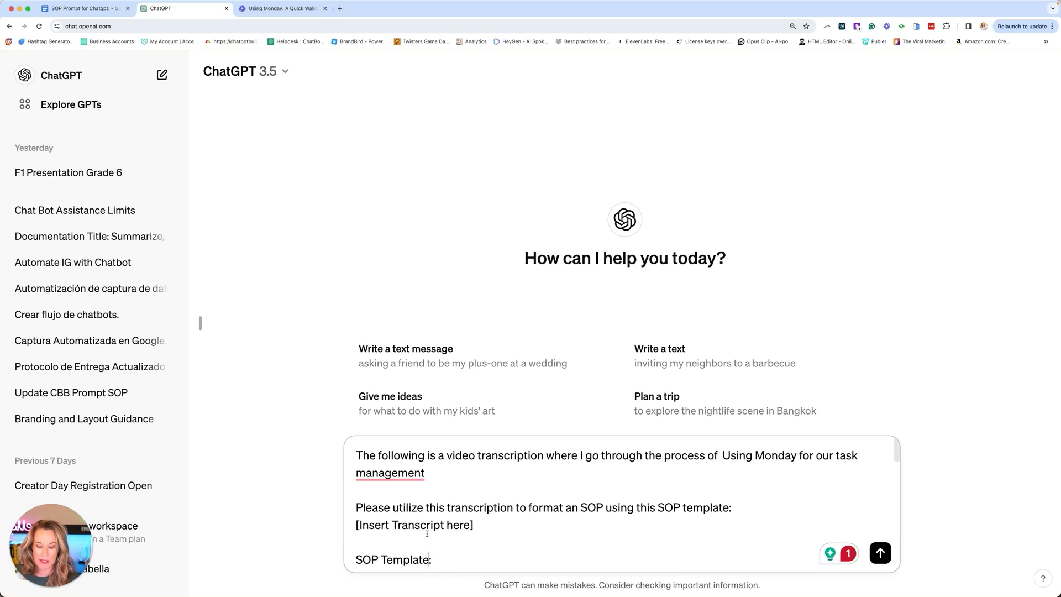
{"action": "scroll", "scroll_direction": "down", "scroll_amount": 3}
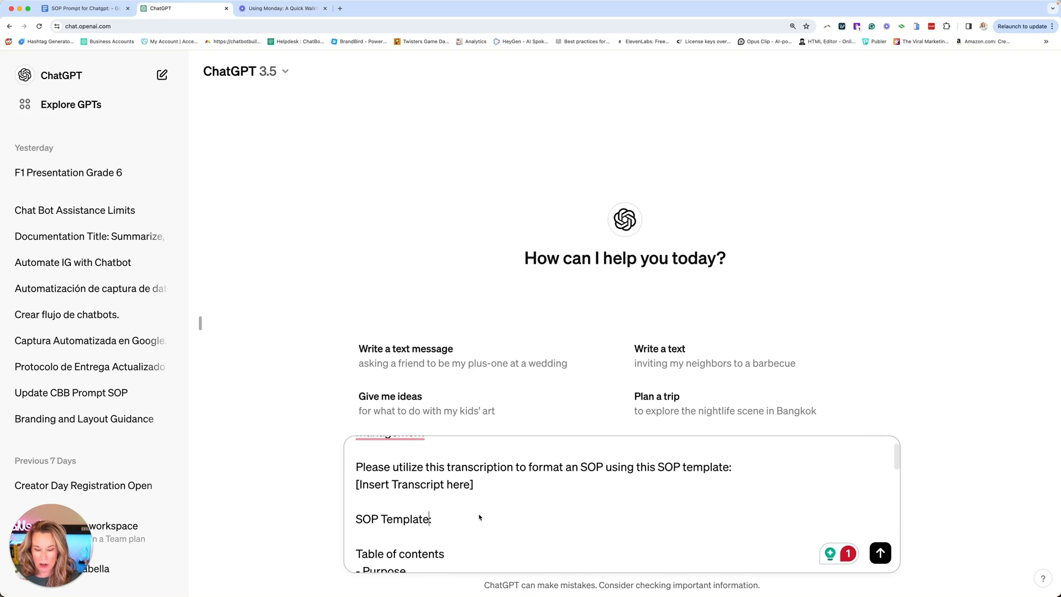
{"action": "scroll", "scroll_direction": "down", "scroll_amount": 3}
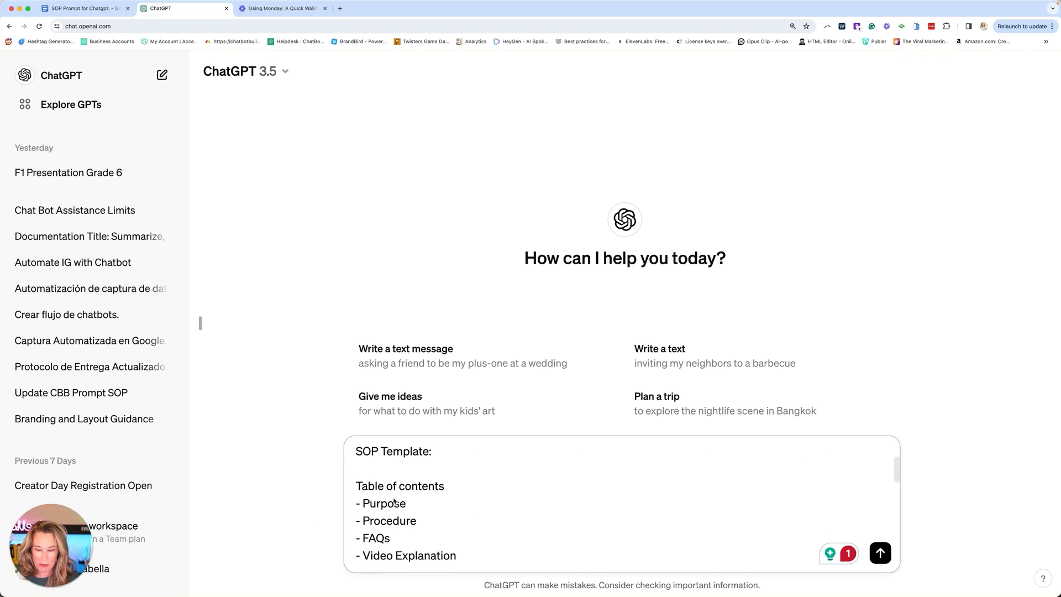
{"action": "scroll", "scroll_direction": "down", "scroll_amount": 3}
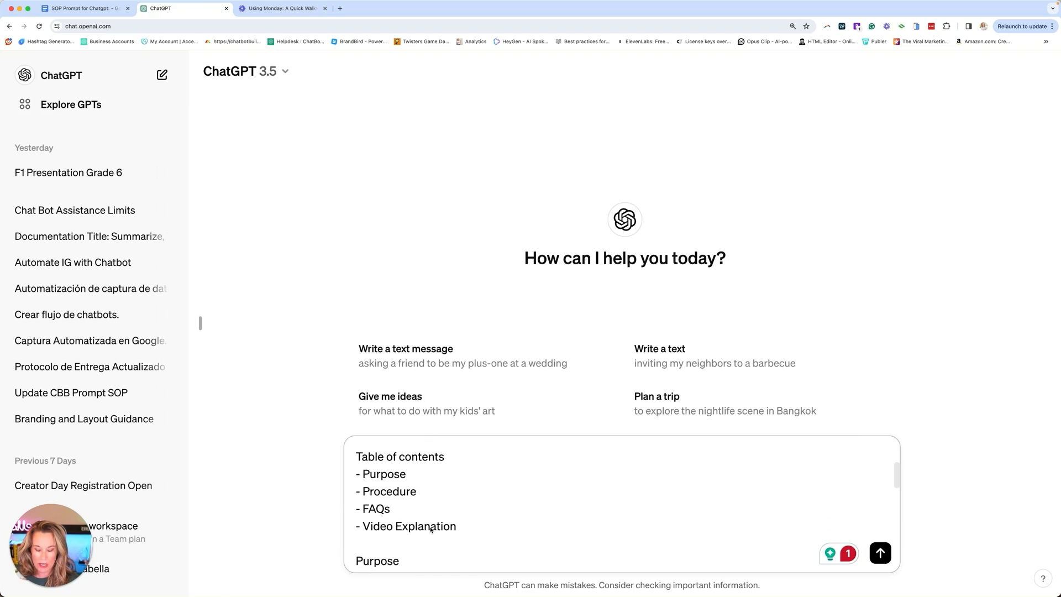
{"action": "scroll", "scroll_direction": "down", "scroll_amount": 3}
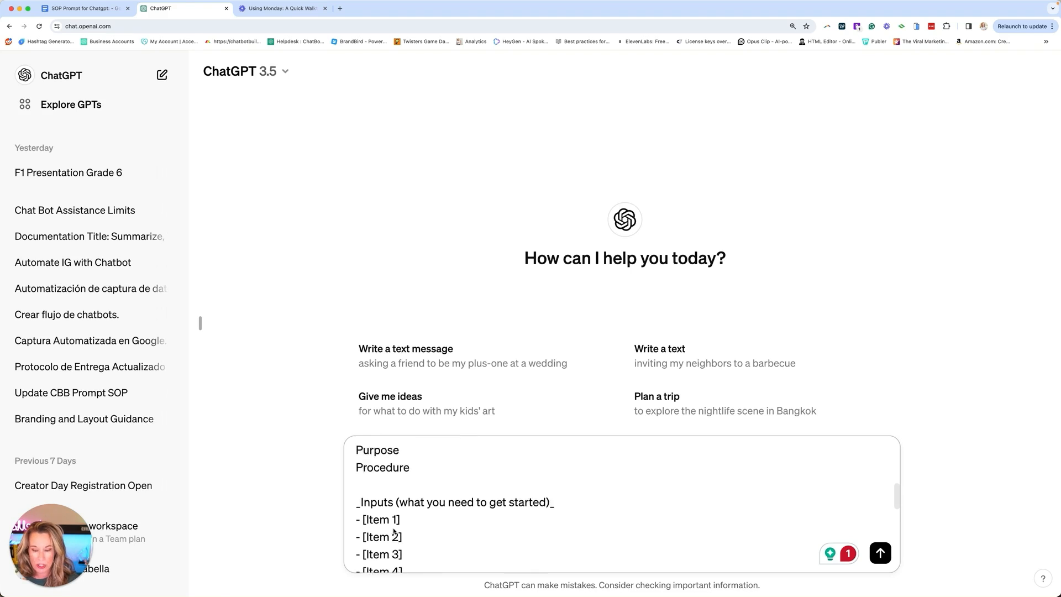
{"action": "scroll", "scroll_direction": "down", "scroll_amount": 3}
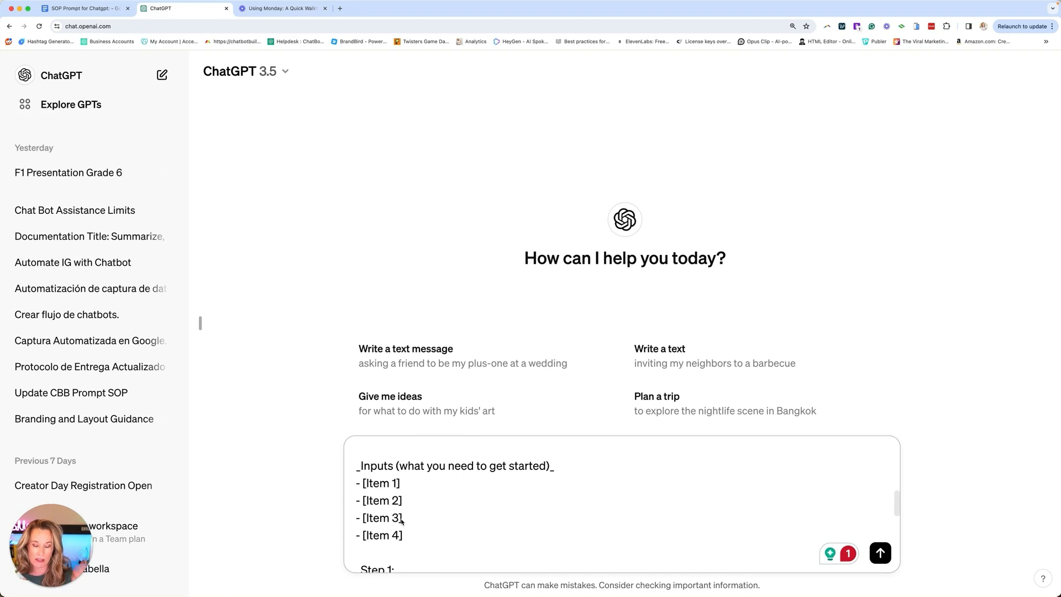
{"action": "mouse_move", "coordinate": [449, 521]}
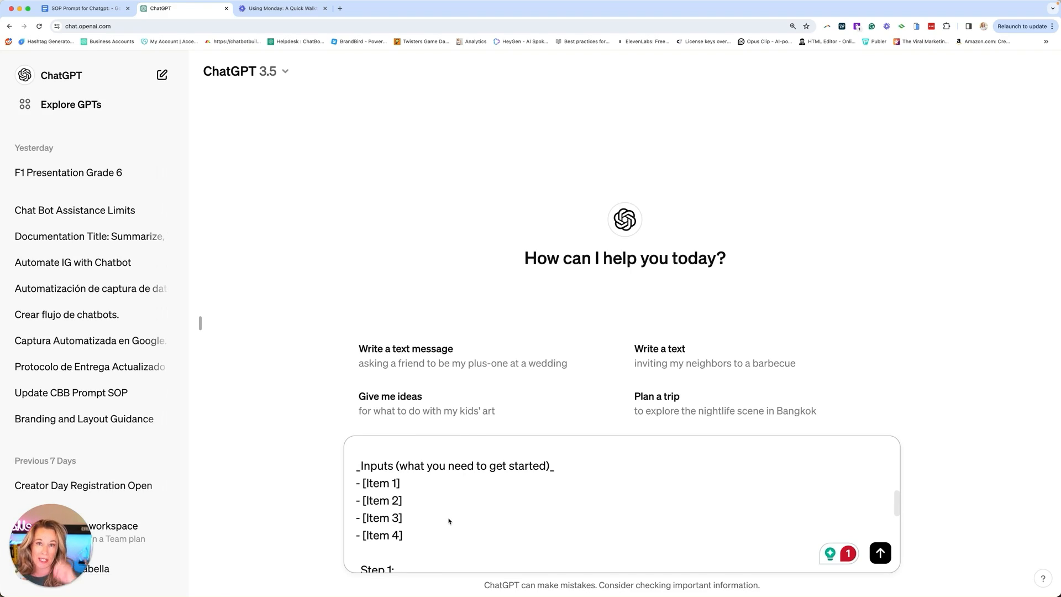
{"action": "scroll", "scroll_direction": "down", "scroll_amount": 3}
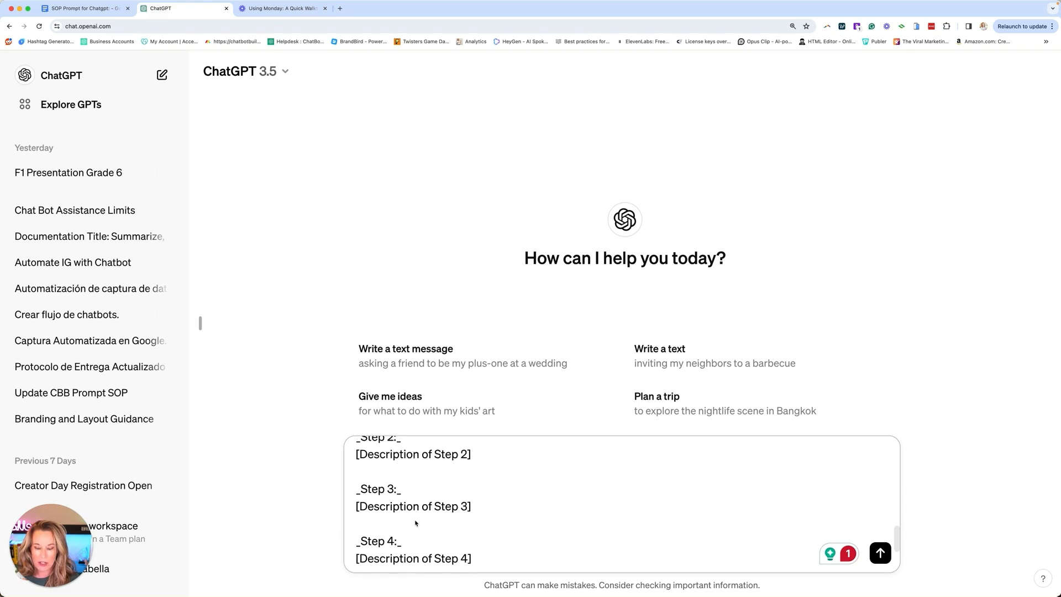
{"action": "scroll", "scroll_direction": "down", "scroll_amount": 3}
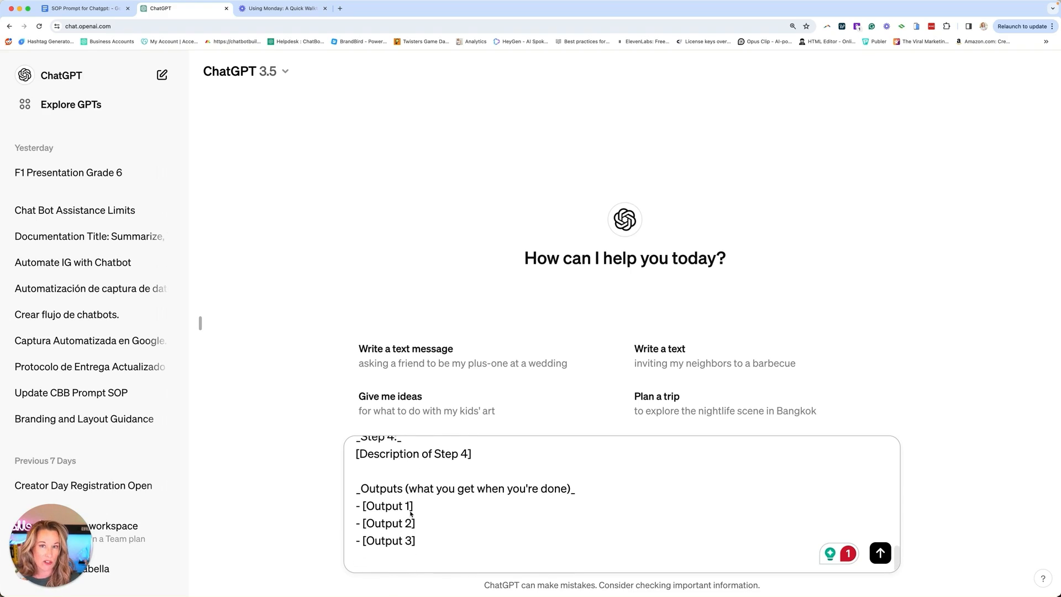
{"action": "scroll", "scroll_direction": "up", "scroll_amount": 3}
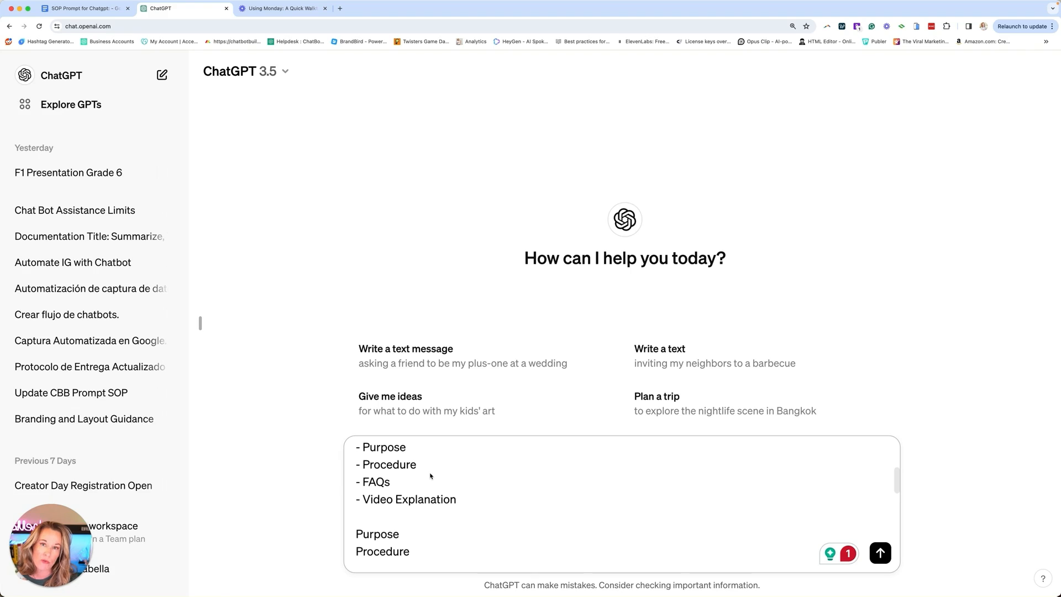
{"action": "scroll", "scroll_direction": "up", "scroll_amount": 3}
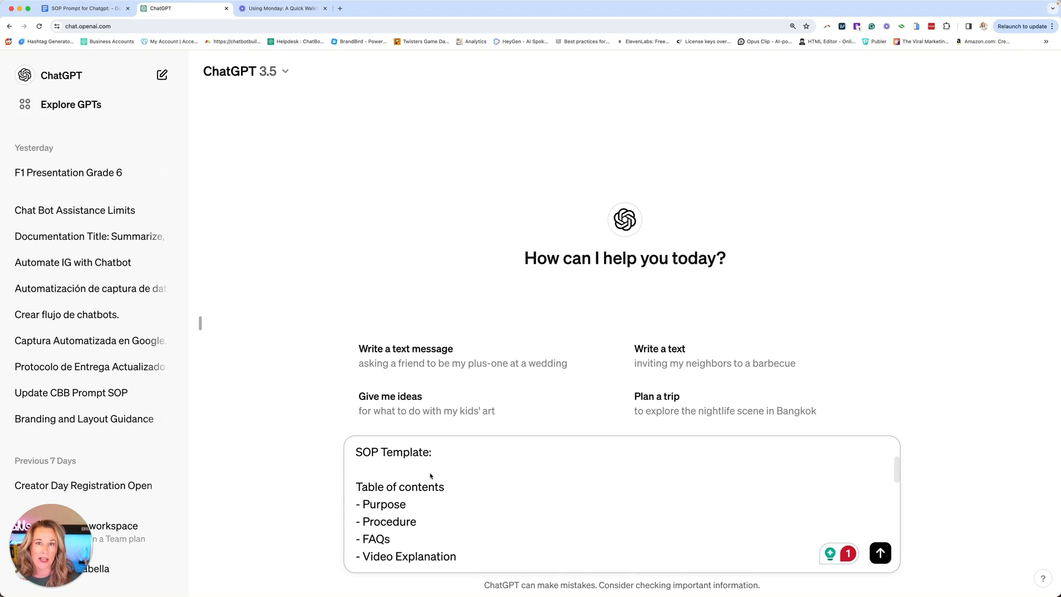
{"action": "left_click", "coordinate": [431, 452]}
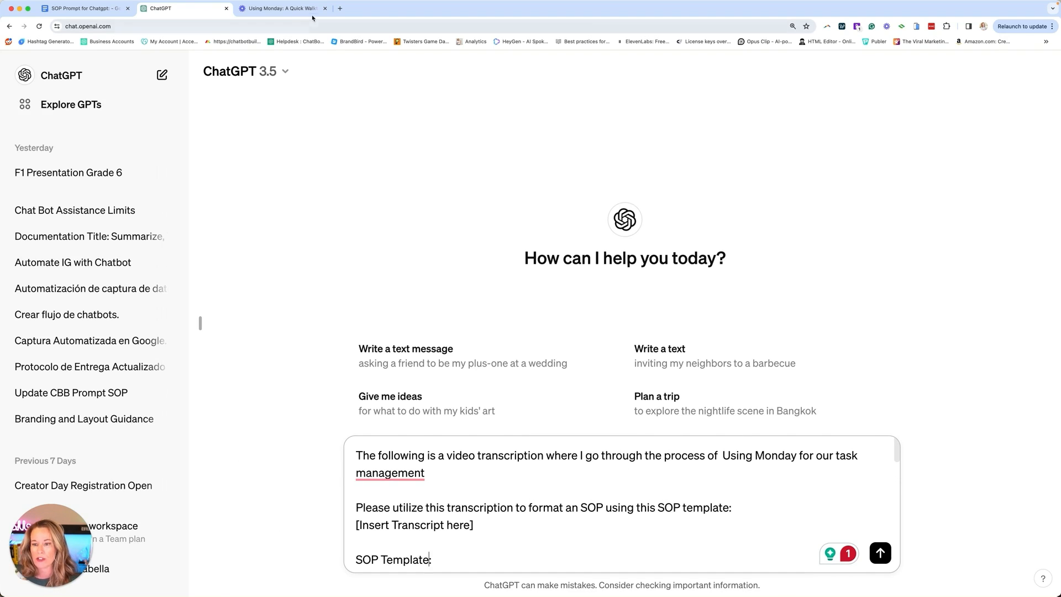
Replace [Insert Transcript here] with the Loom walkthrough transcript and send the SOP request
{"action": "left_click", "coordinate": [281, 8]}
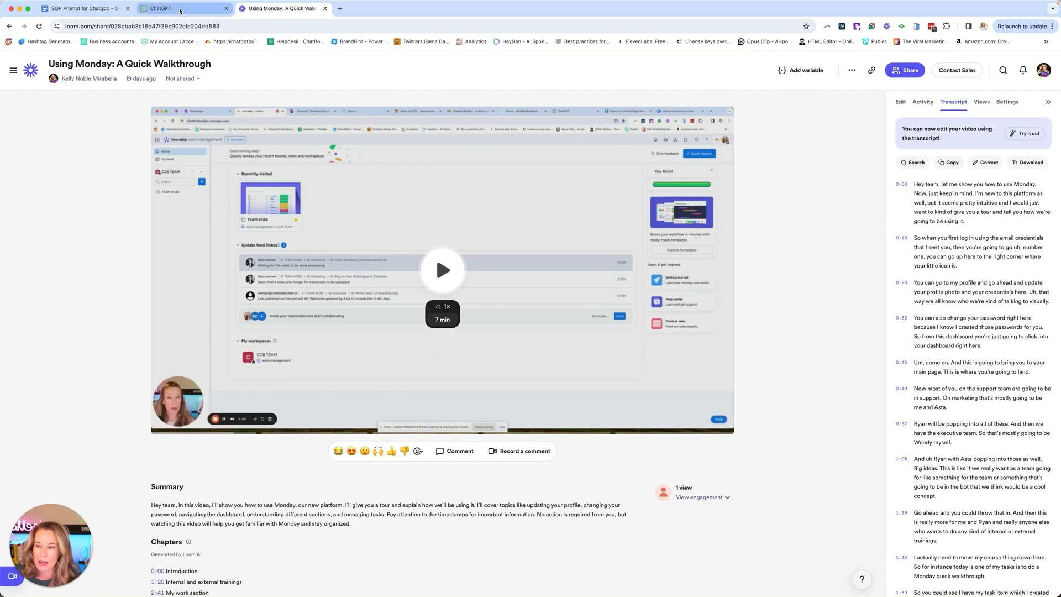
{"action": "left_click", "coordinate": [179, 9]}
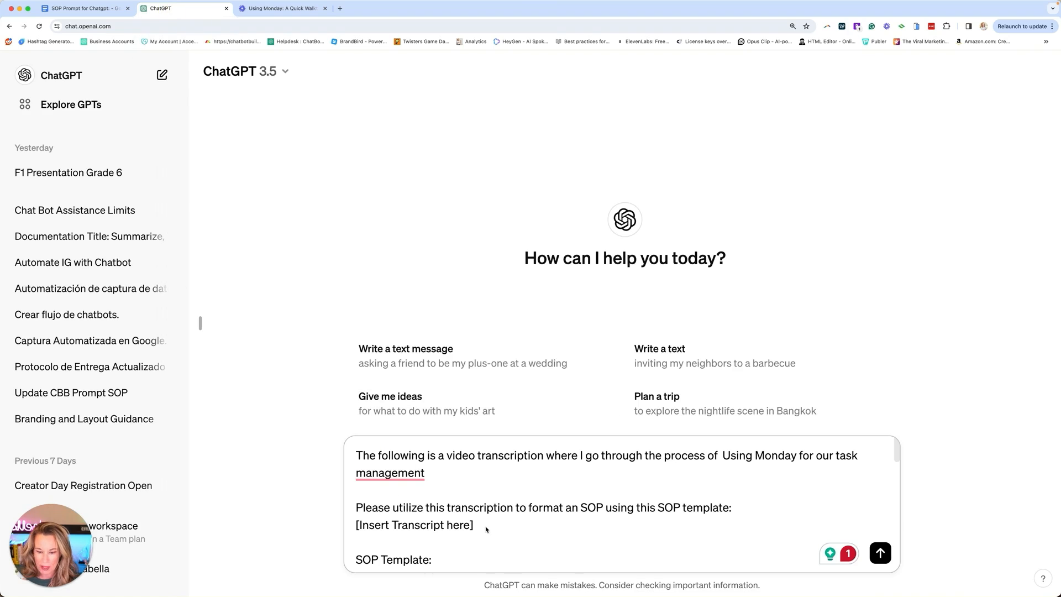
{"action": "double_click", "coordinate": [413, 524]}
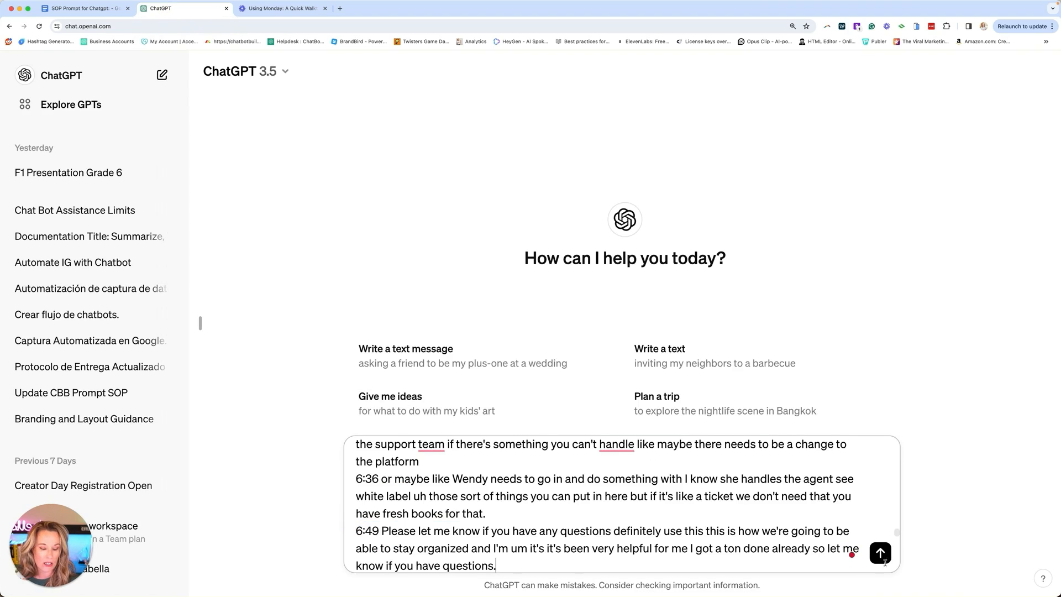
{"action": "left_click", "coordinate": [880, 552]}
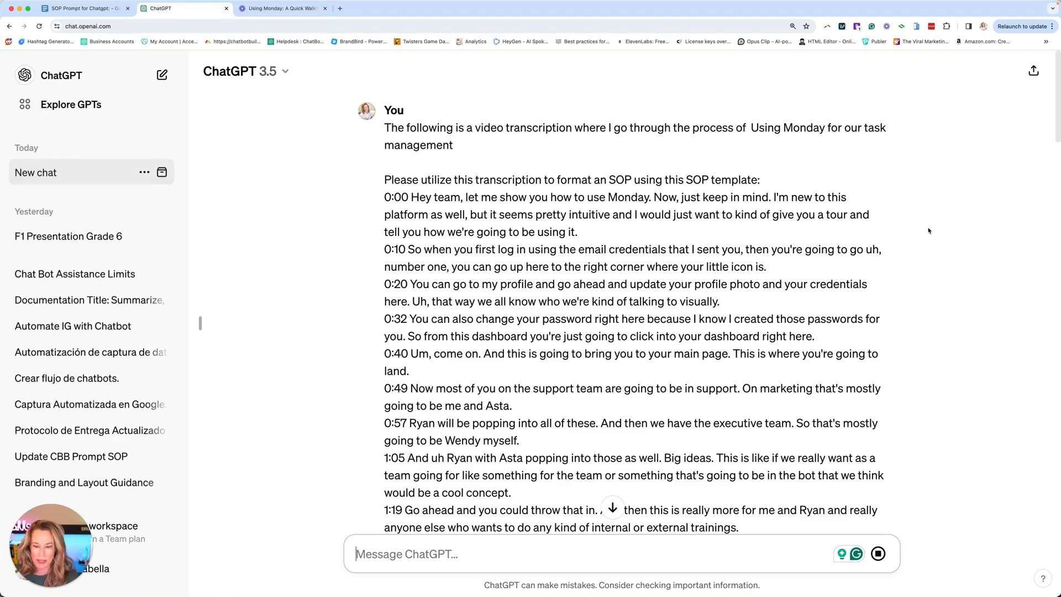
Scroll through the generated Monday SOP from purpose and steps down to FAQs and video explanation
{"action": "scroll", "scroll_direction": "down", "scroll_amount": 3}
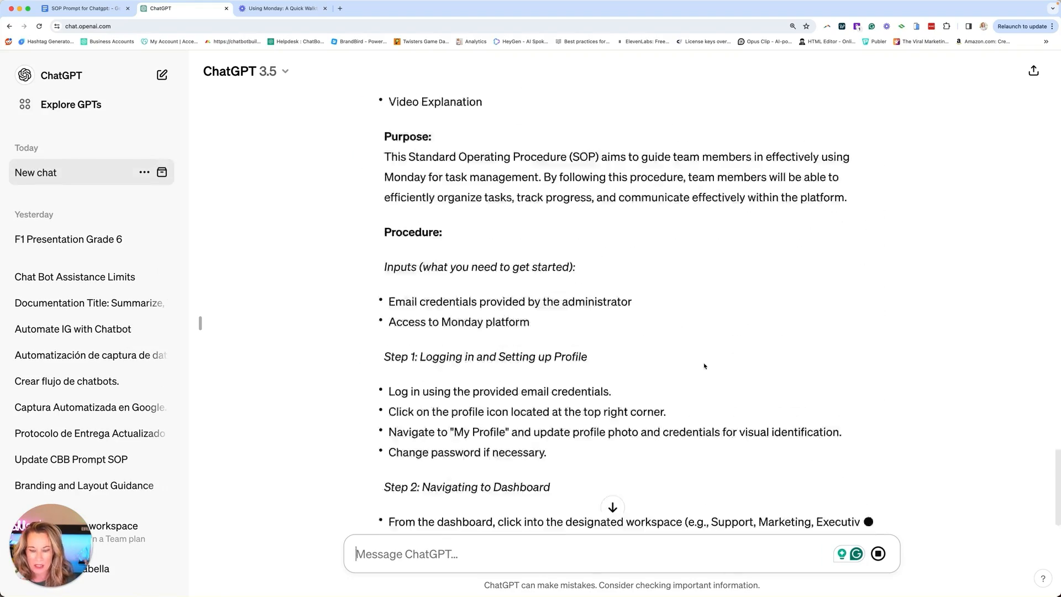
{"action": "scroll", "scroll_direction": "down", "scroll_amount": 3}
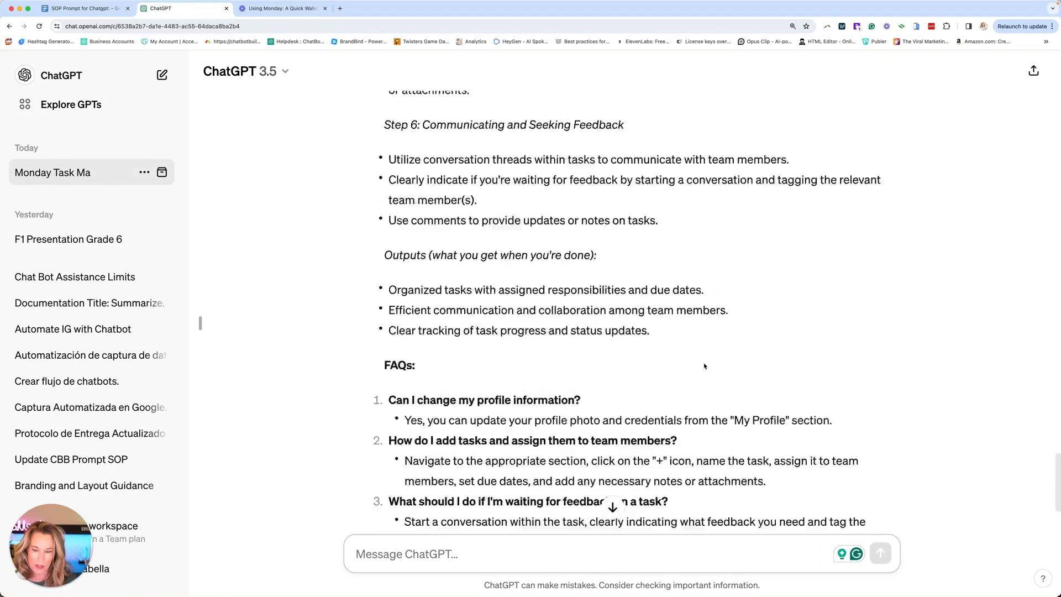
{"action": "scroll", "scroll_direction": "up", "scroll_amount": 3}
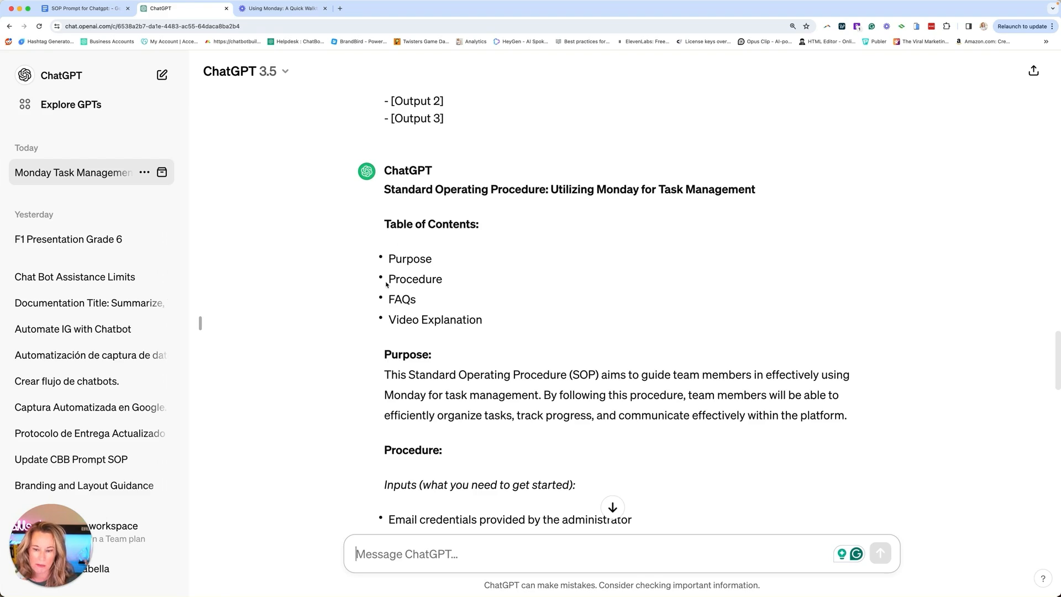
{"action": "mouse_move", "coordinate": [455, 366]}
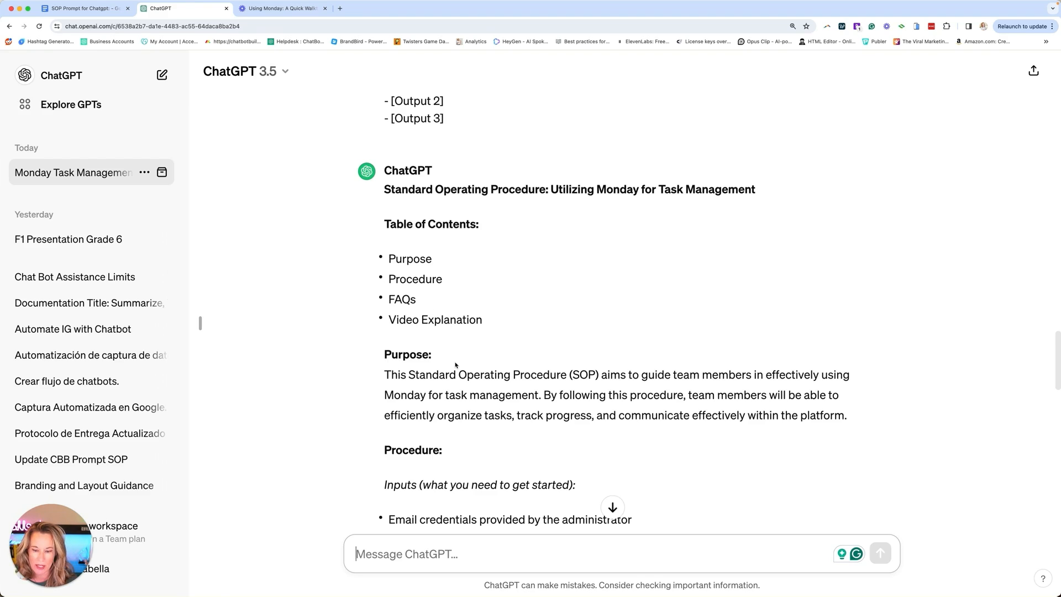
{"action": "scroll", "scroll_direction": "down", "scroll_amount": 3}
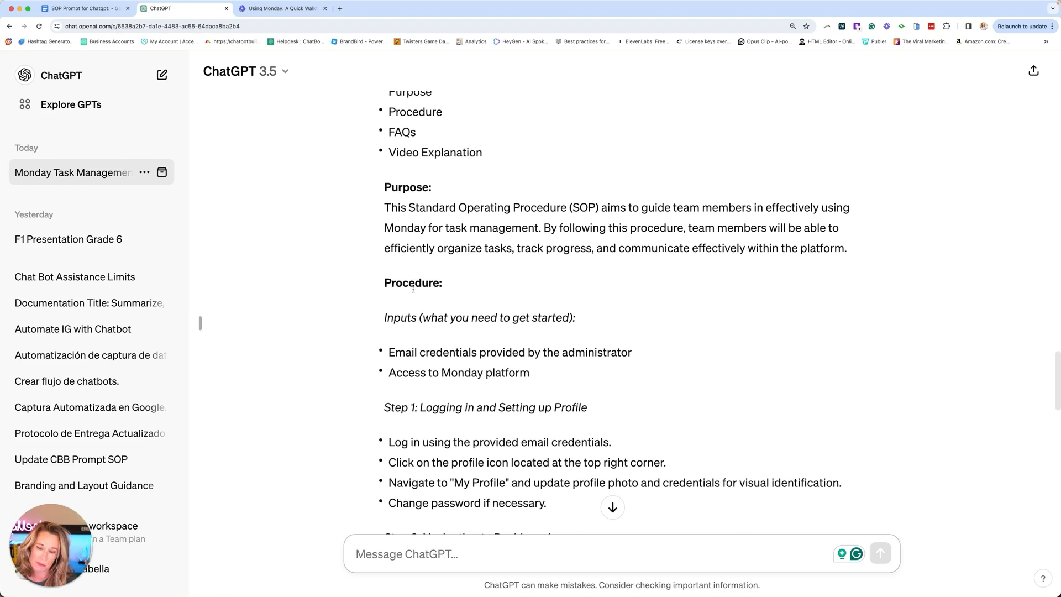
{"action": "scroll", "scroll_direction": "down", "scroll_amount": 3}
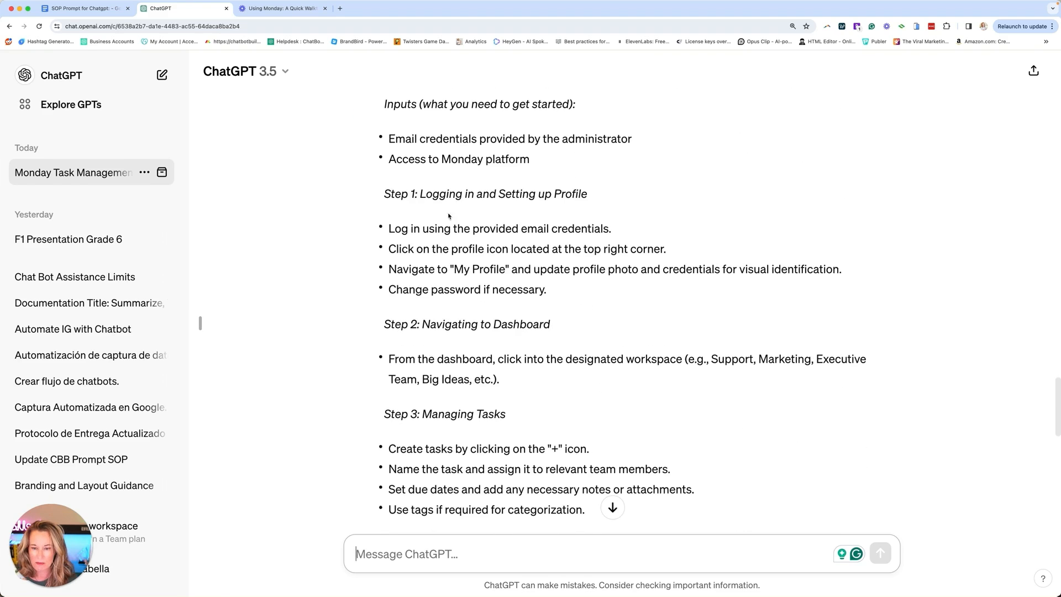
{"action": "mouse_move", "coordinate": [424, 347]}
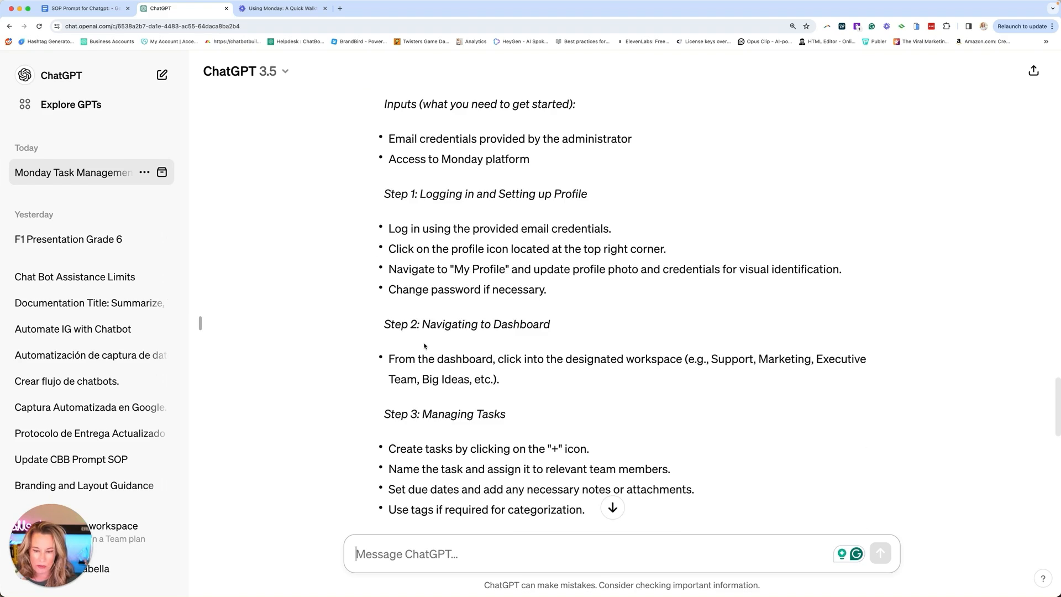
{"action": "scroll", "scroll_direction": "down", "scroll_amount": 3}
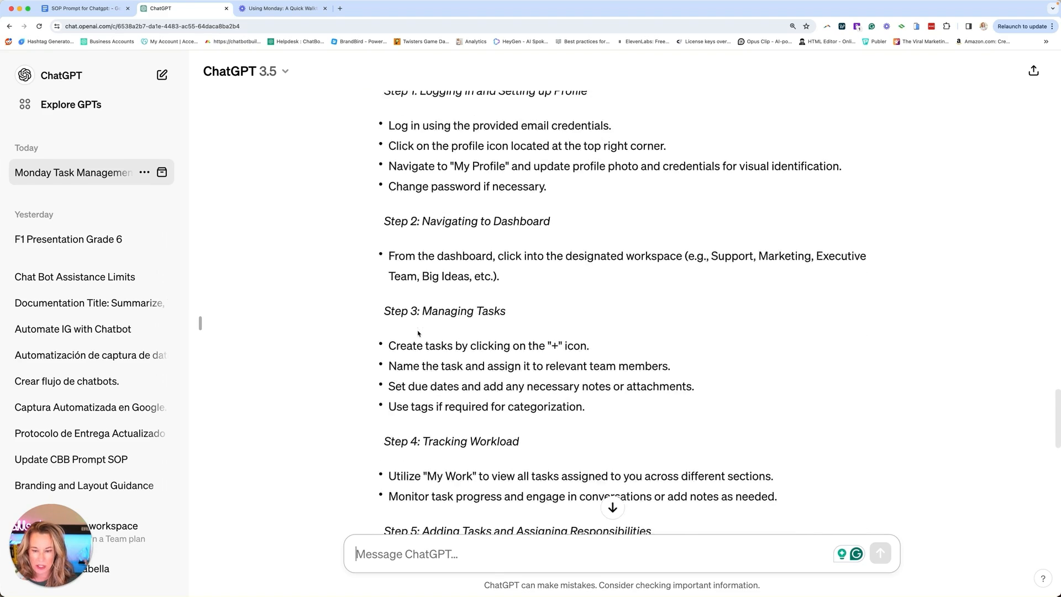
{"action": "scroll", "scroll_direction": "down", "scroll_amount": 3}
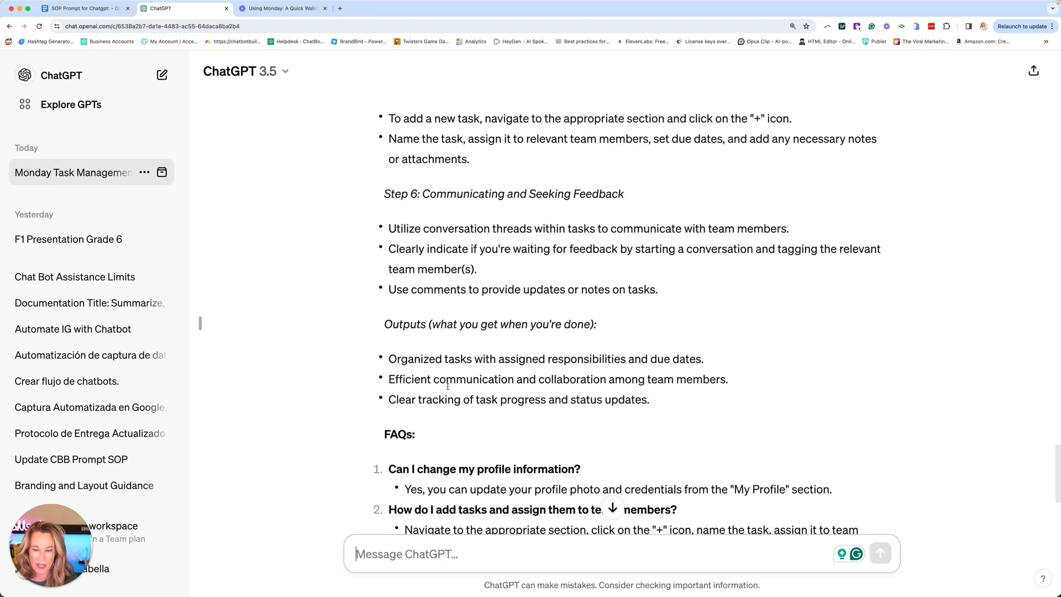
{"action": "scroll", "scroll_direction": "down", "scroll_amount": 3}
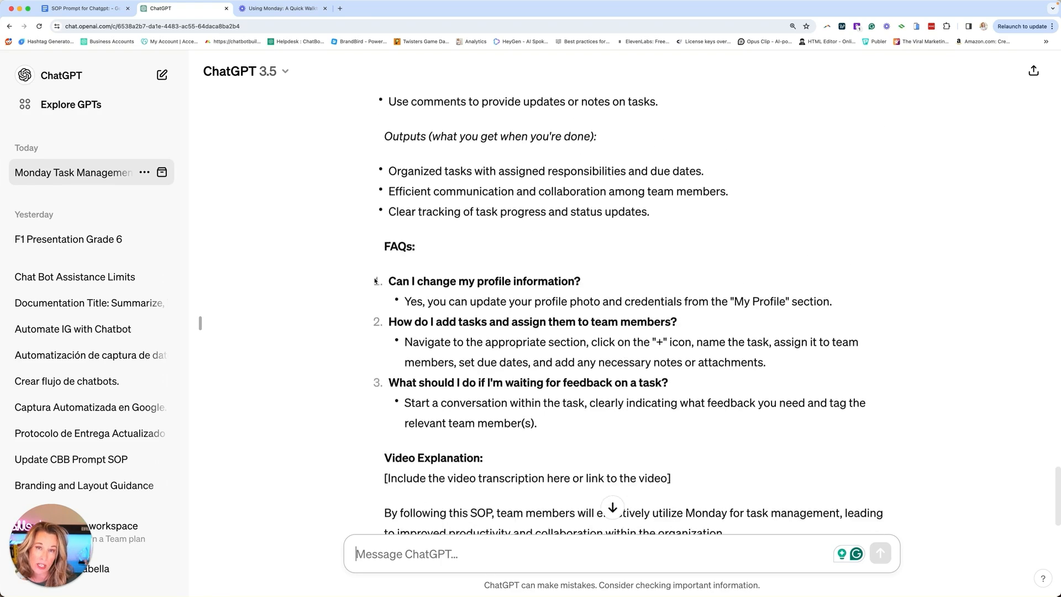
{"action": "scroll", "scroll_direction": "down", "scroll_amount": 3}
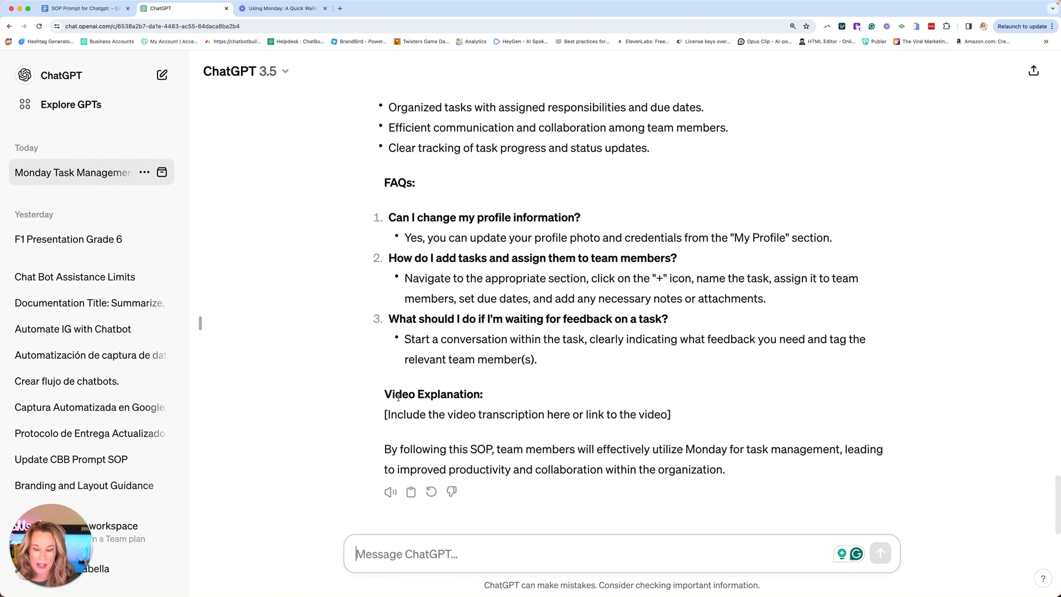
{"action": "mouse_move", "coordinate": [681, 425]}
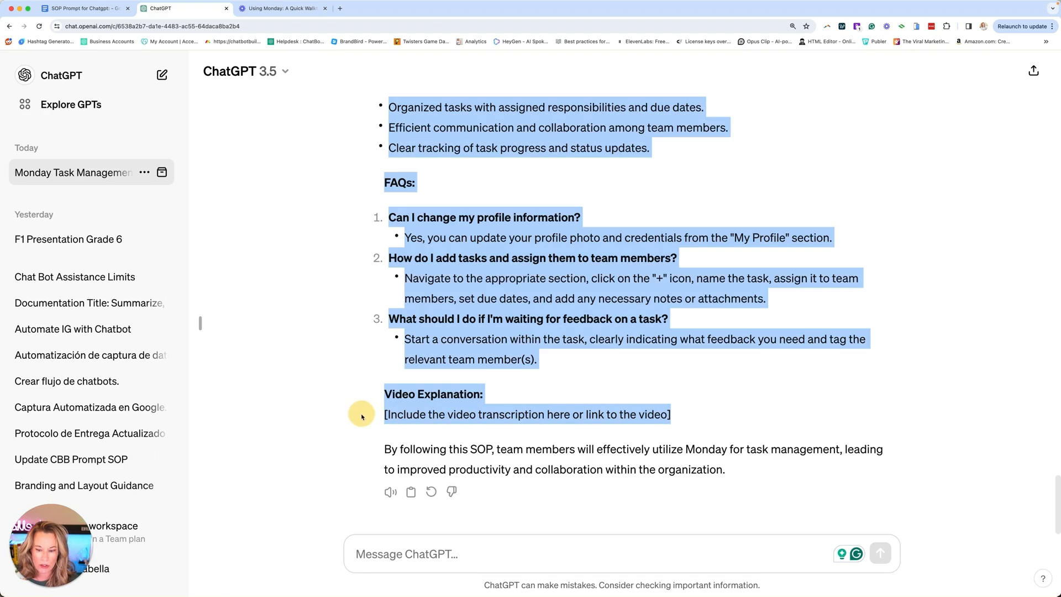
{"action": "left_click", "coordinate": [793, 473]}
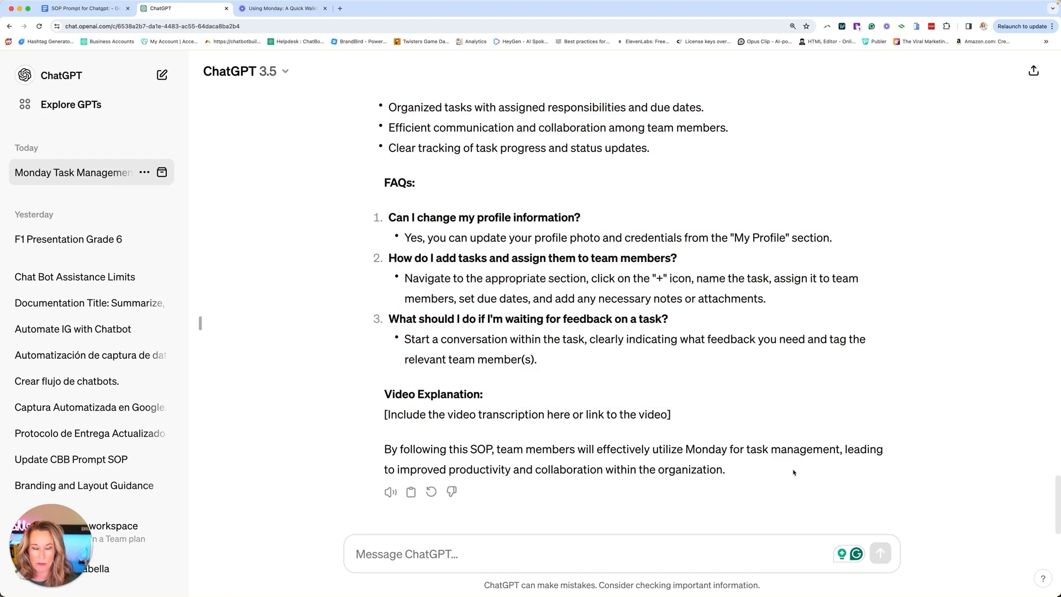
{"action": "mouse_move", "coordinate": [604, 172]}
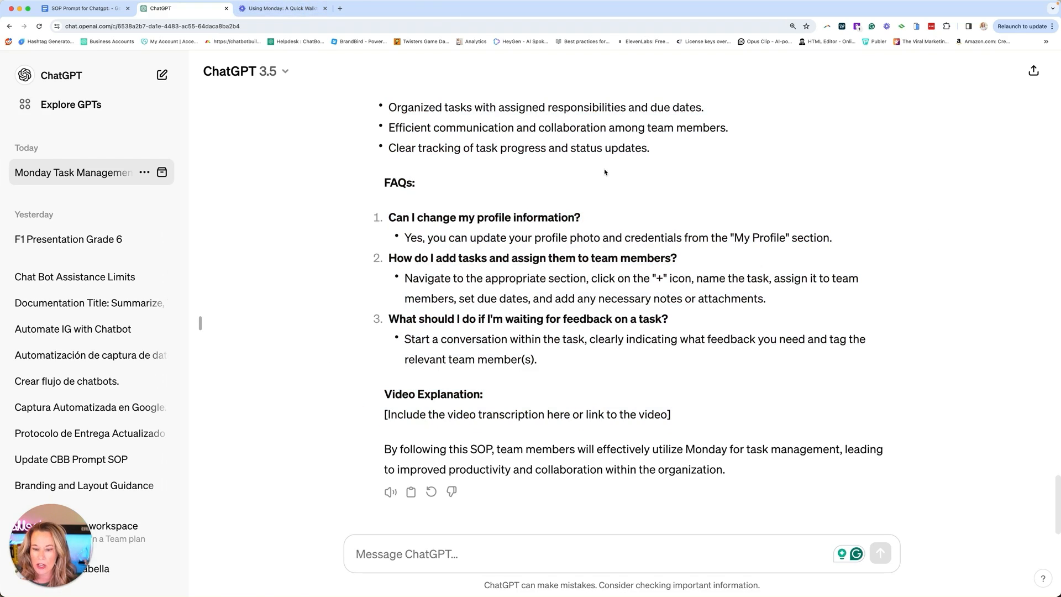
{"action": "left_click", "coordinate": [280, 8]}
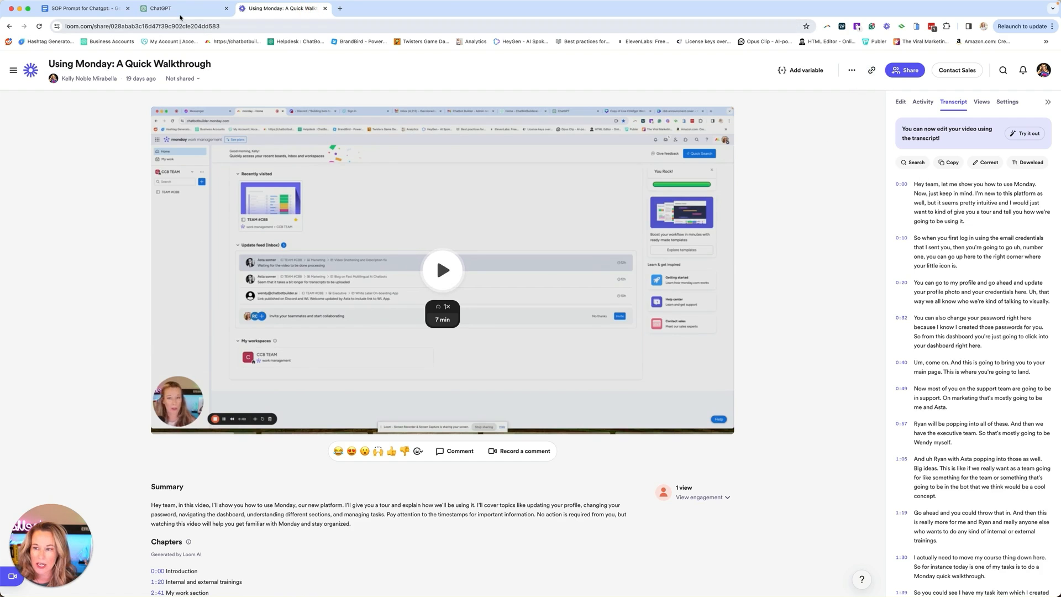
{"action": "left_click", "coordinate": [171, 8]}
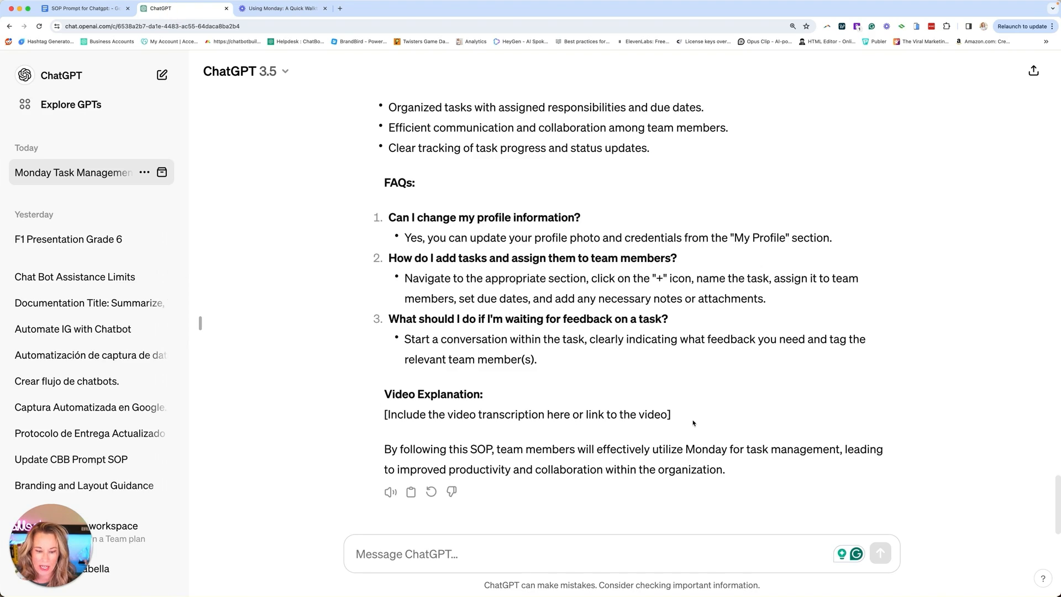
{"action": "mouse_move", "coordinate": [682, 422]}
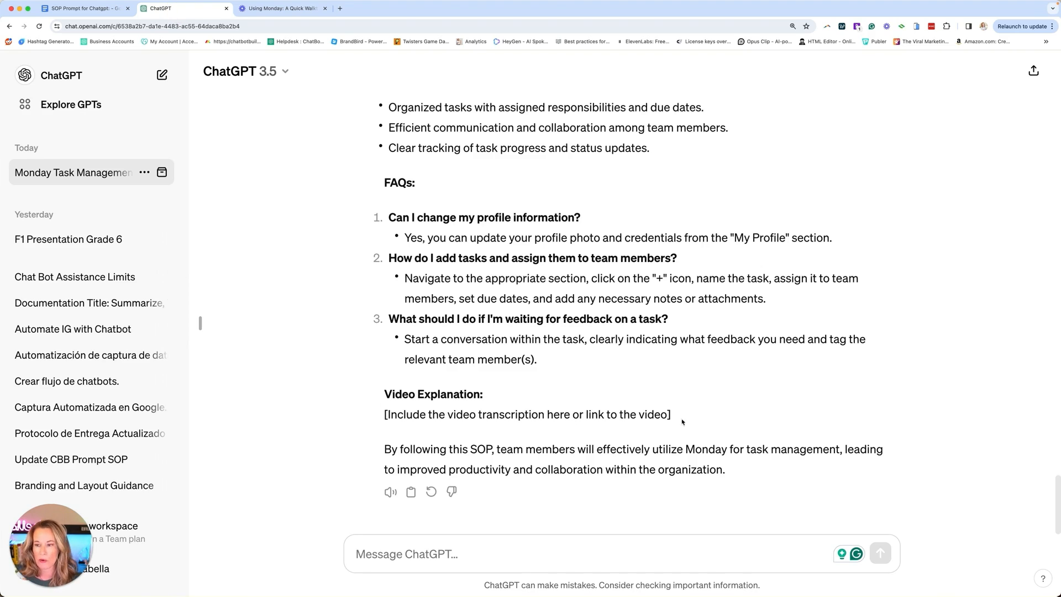